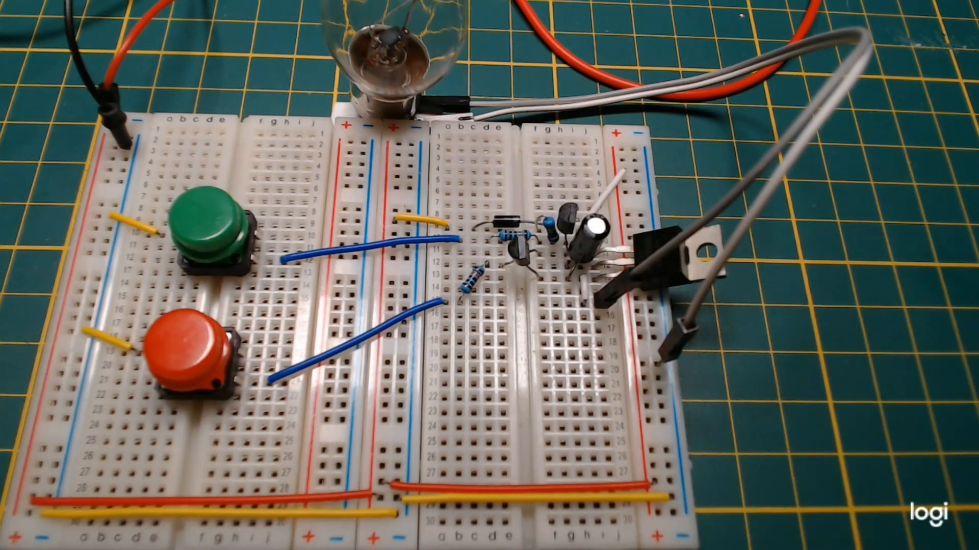
pyautogui.click(212, 231)
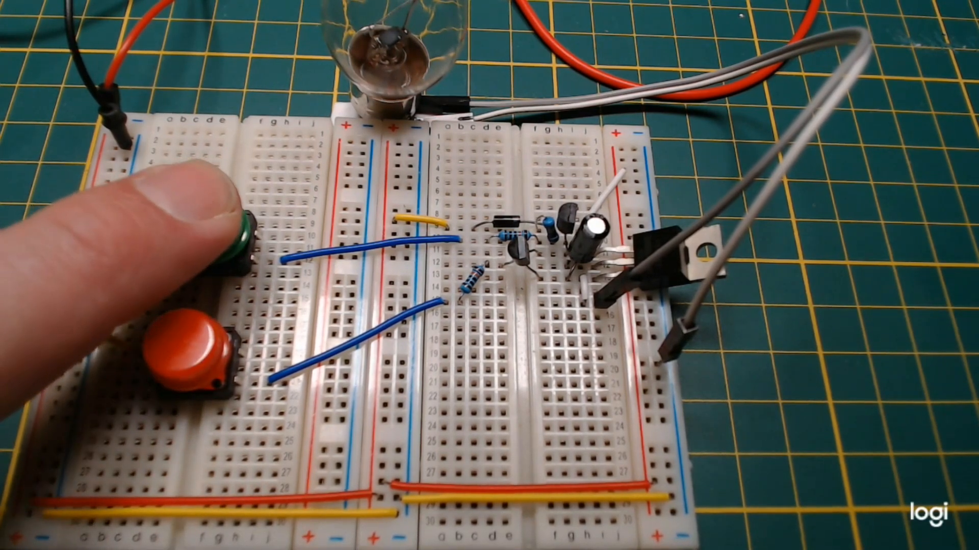
pyautogui.click(212, 237)
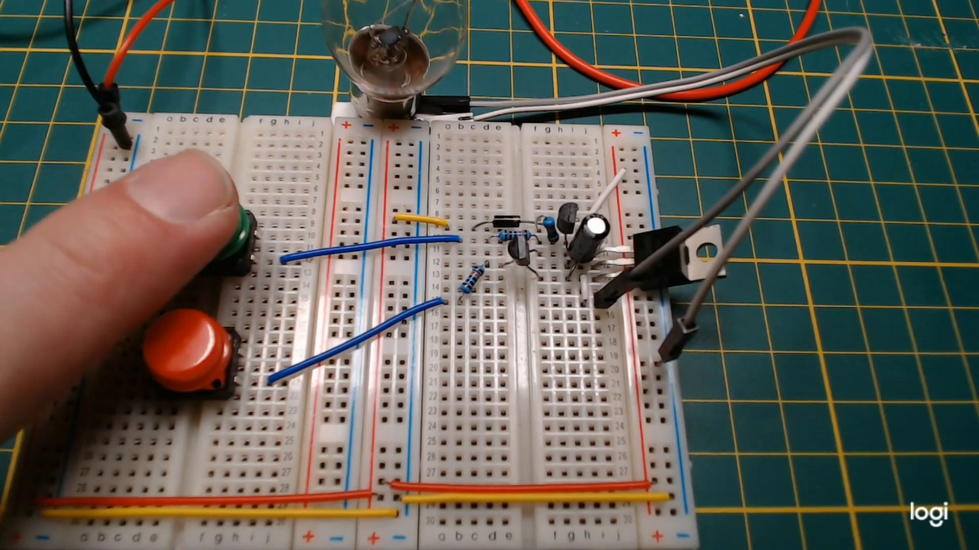
pyautogui.click(224, 225)
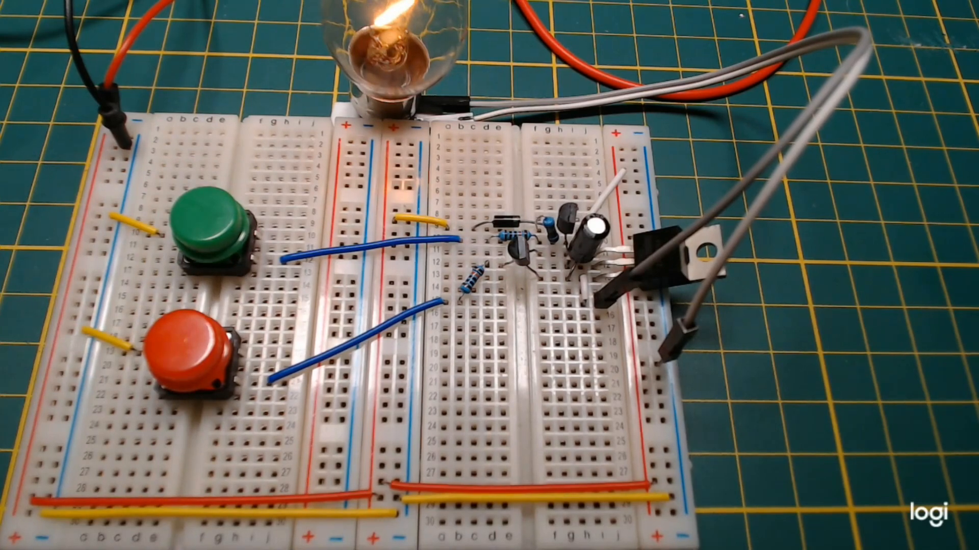